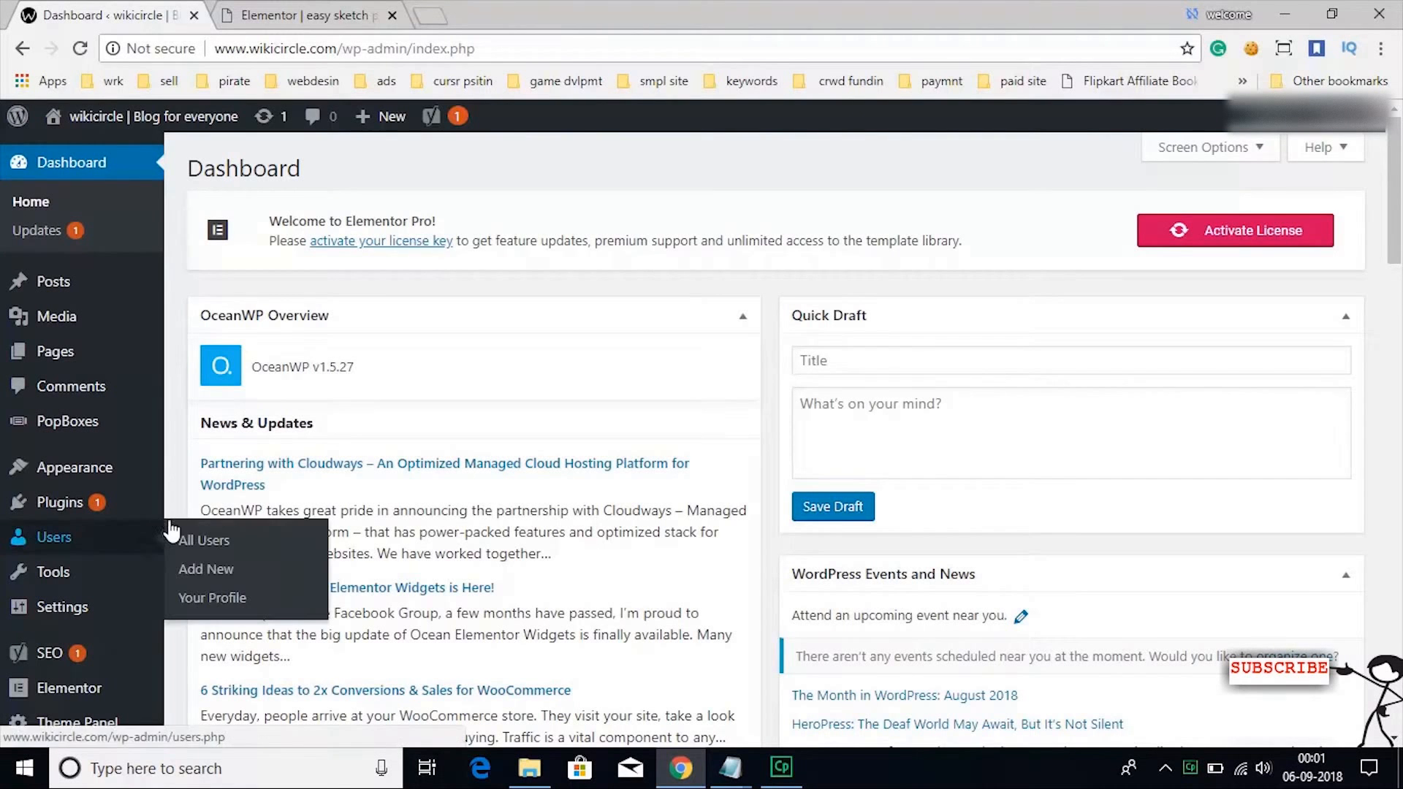
mouse_move(302, 441)
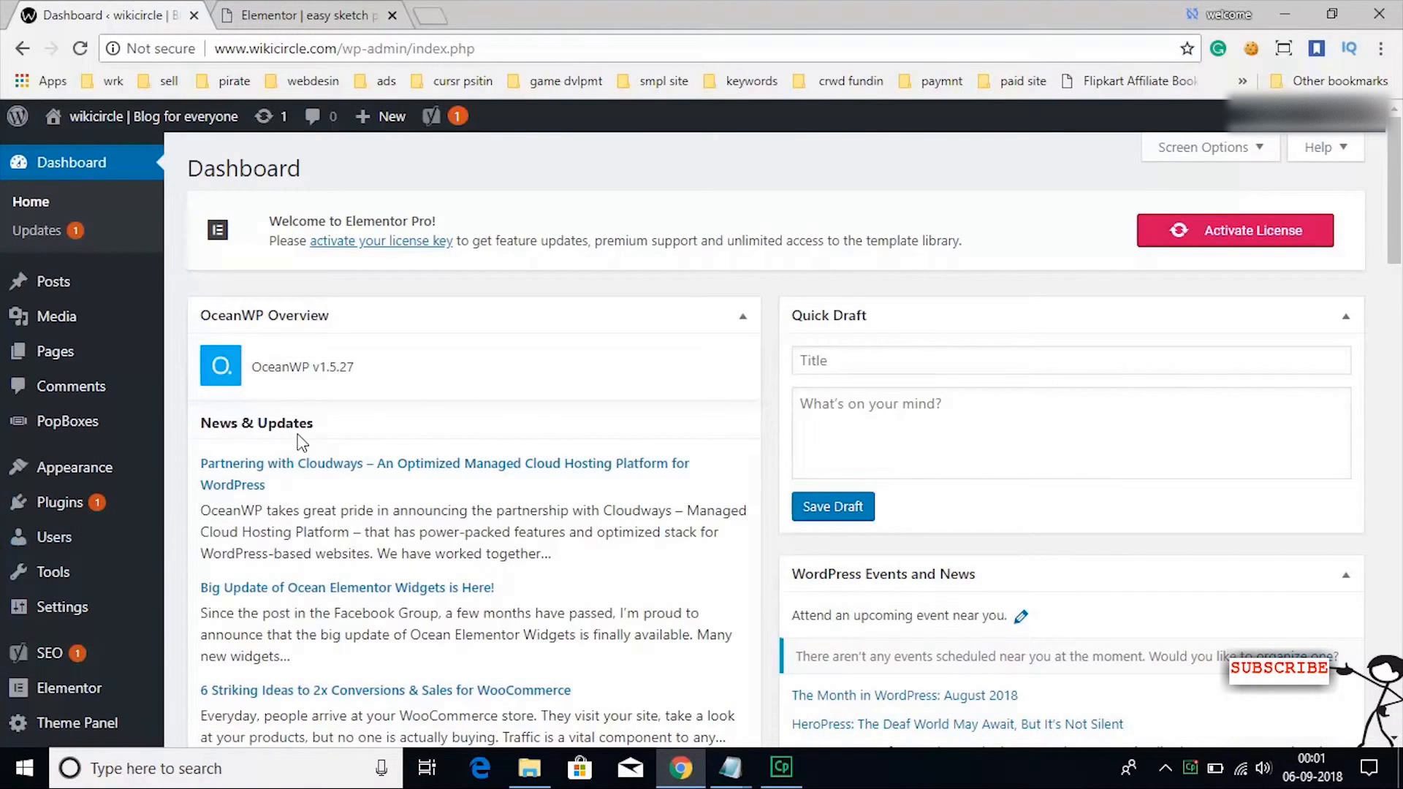
mouse_move(44, 316)
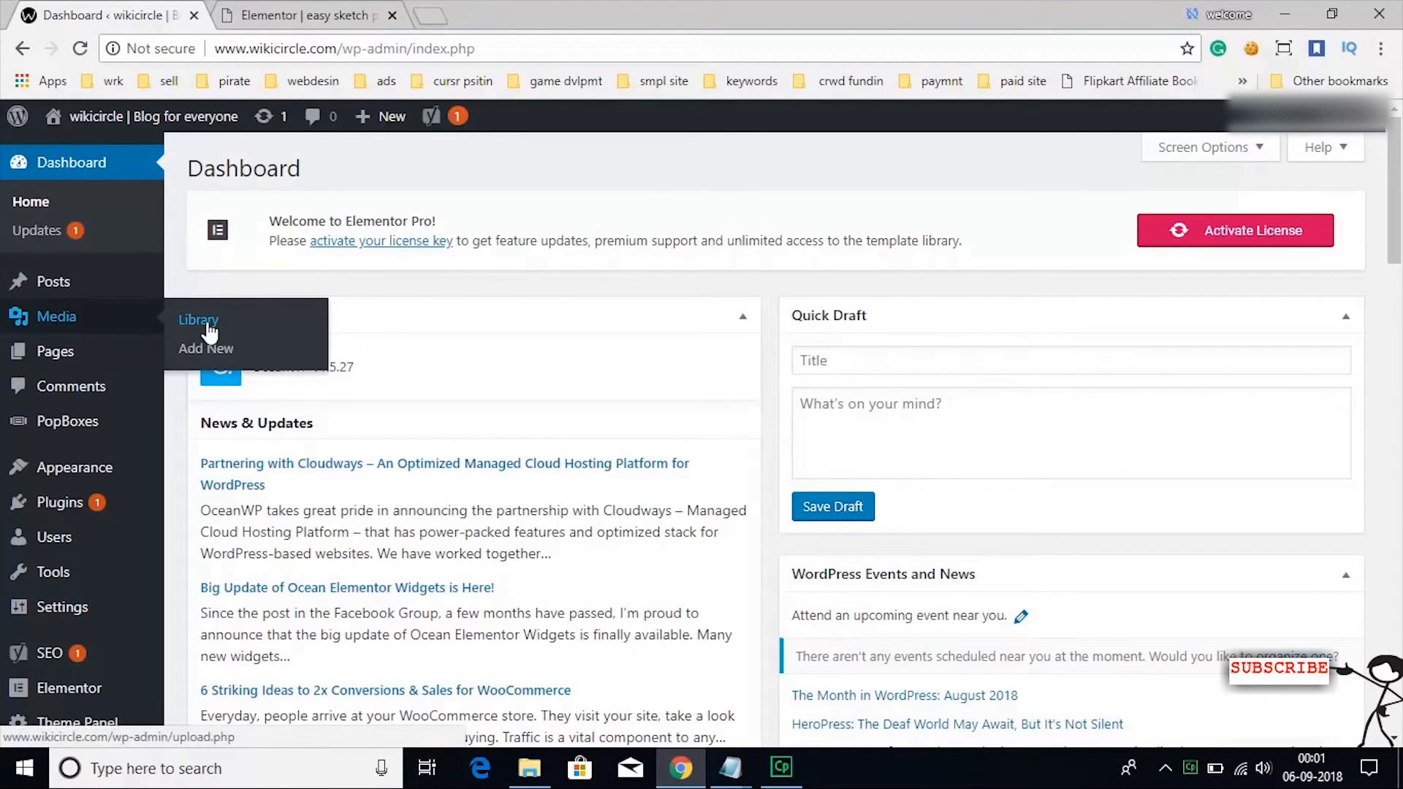
- Open the WordPress Media Library from the admin sidebar
click(198, 319)
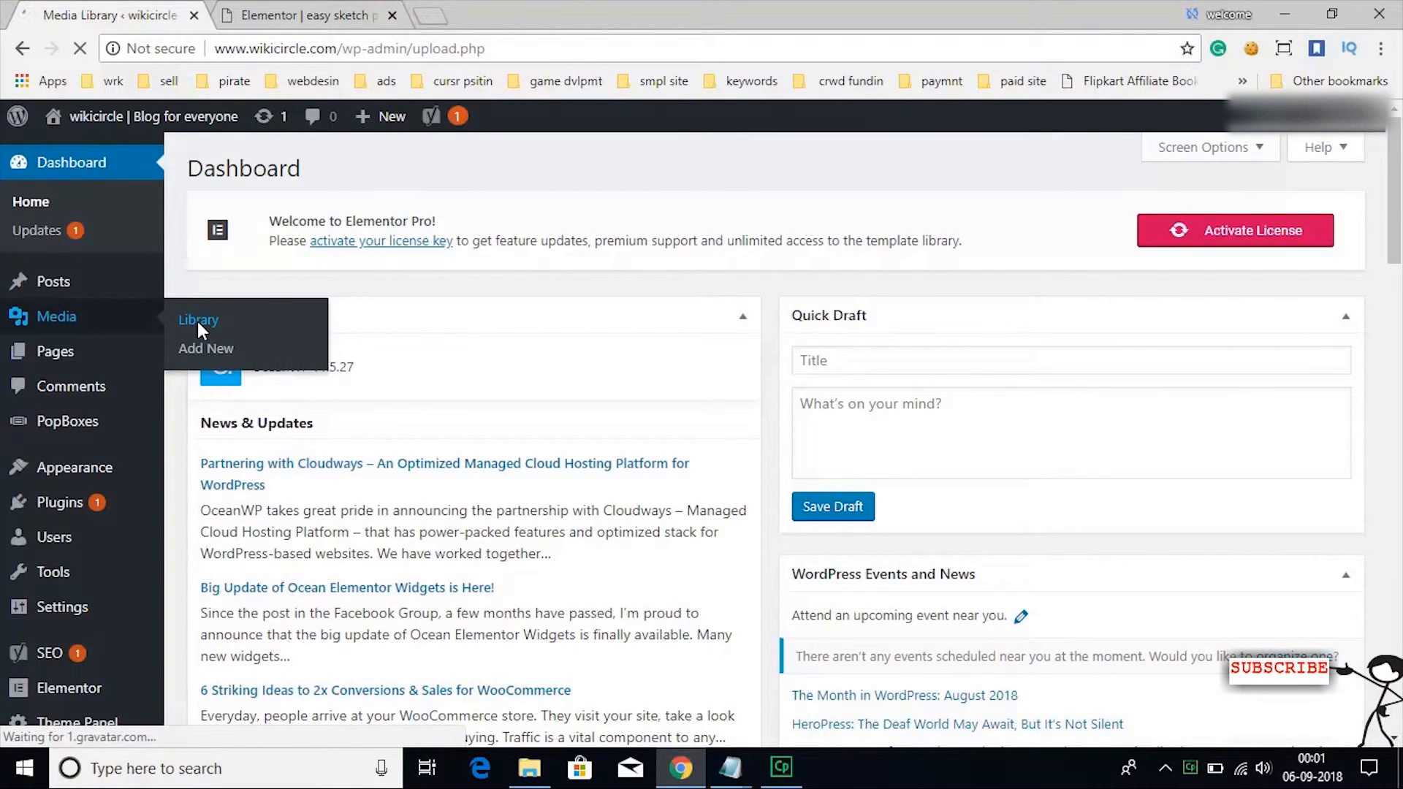
click(198, 320)
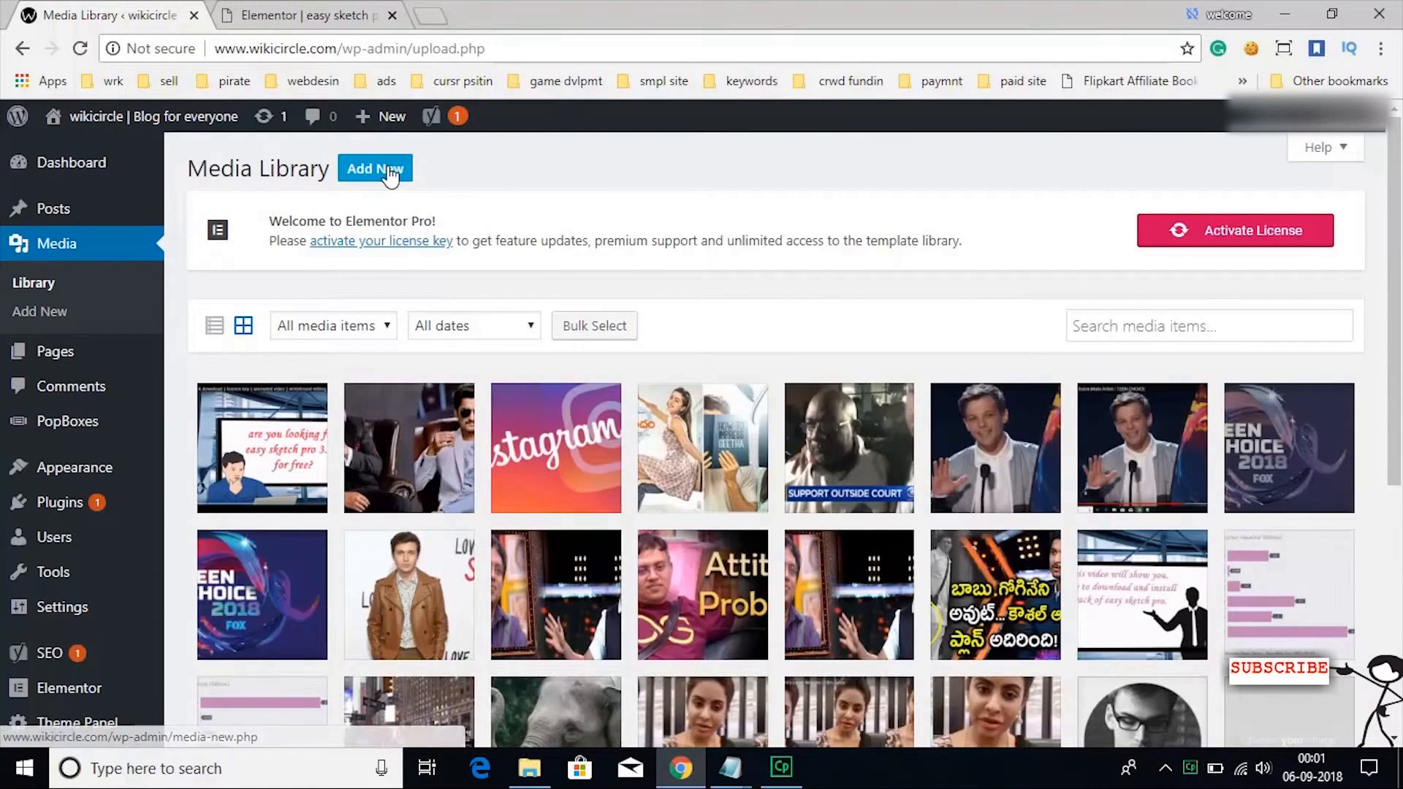
- Upload the Easy Sketch Pro 3.0 zip from the Pictures folder to the media library
click(374, 168)
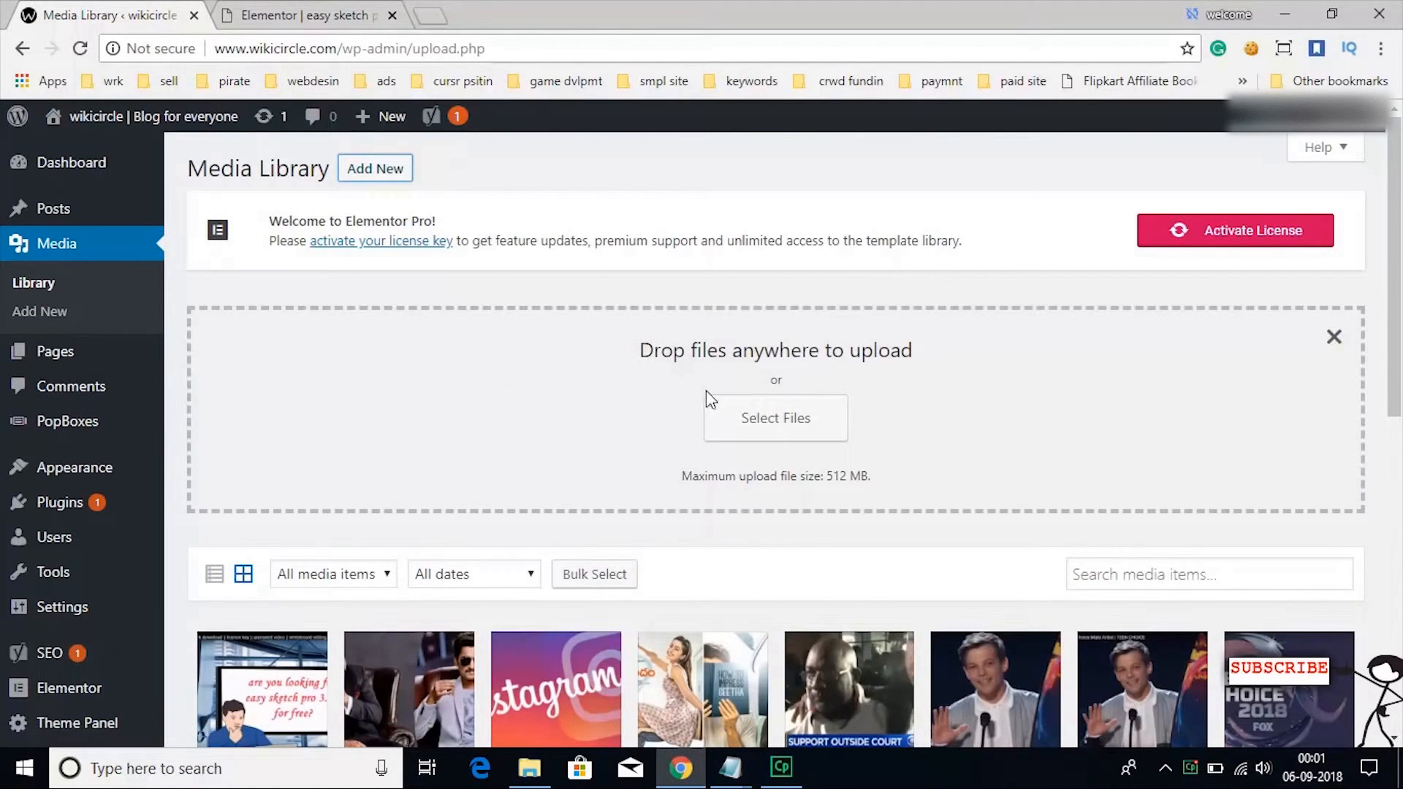
mouse_move(751, 408)
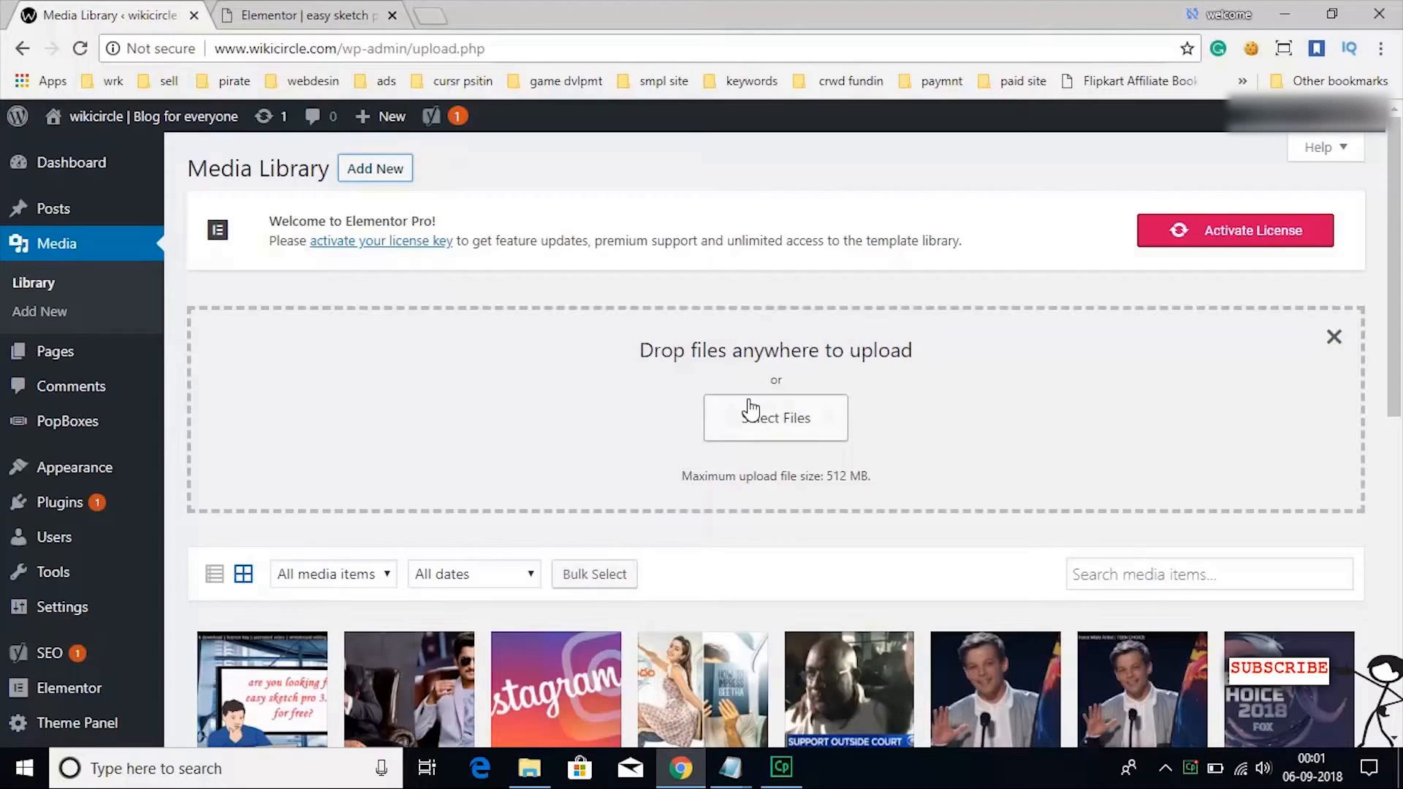
click(774, 418)
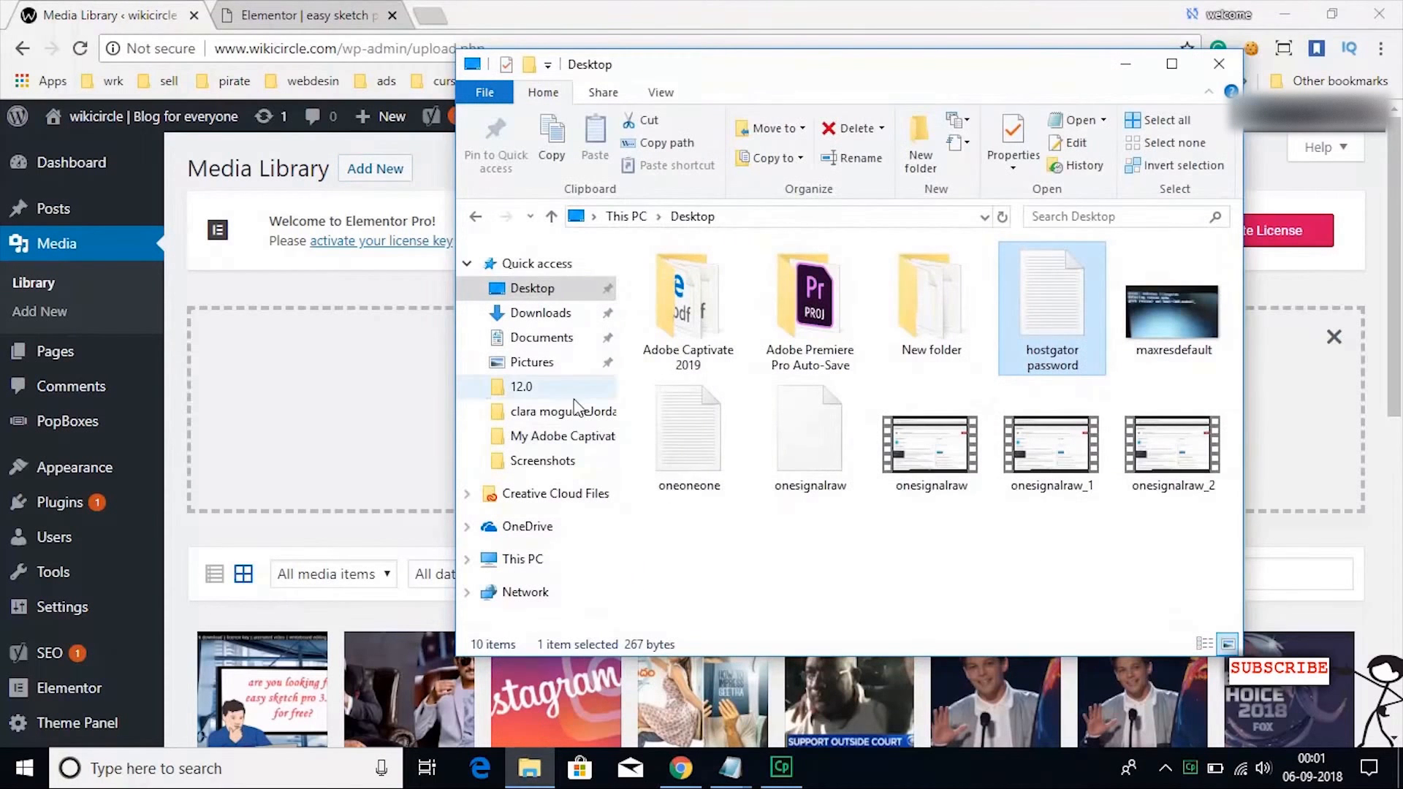
click(530, 362)
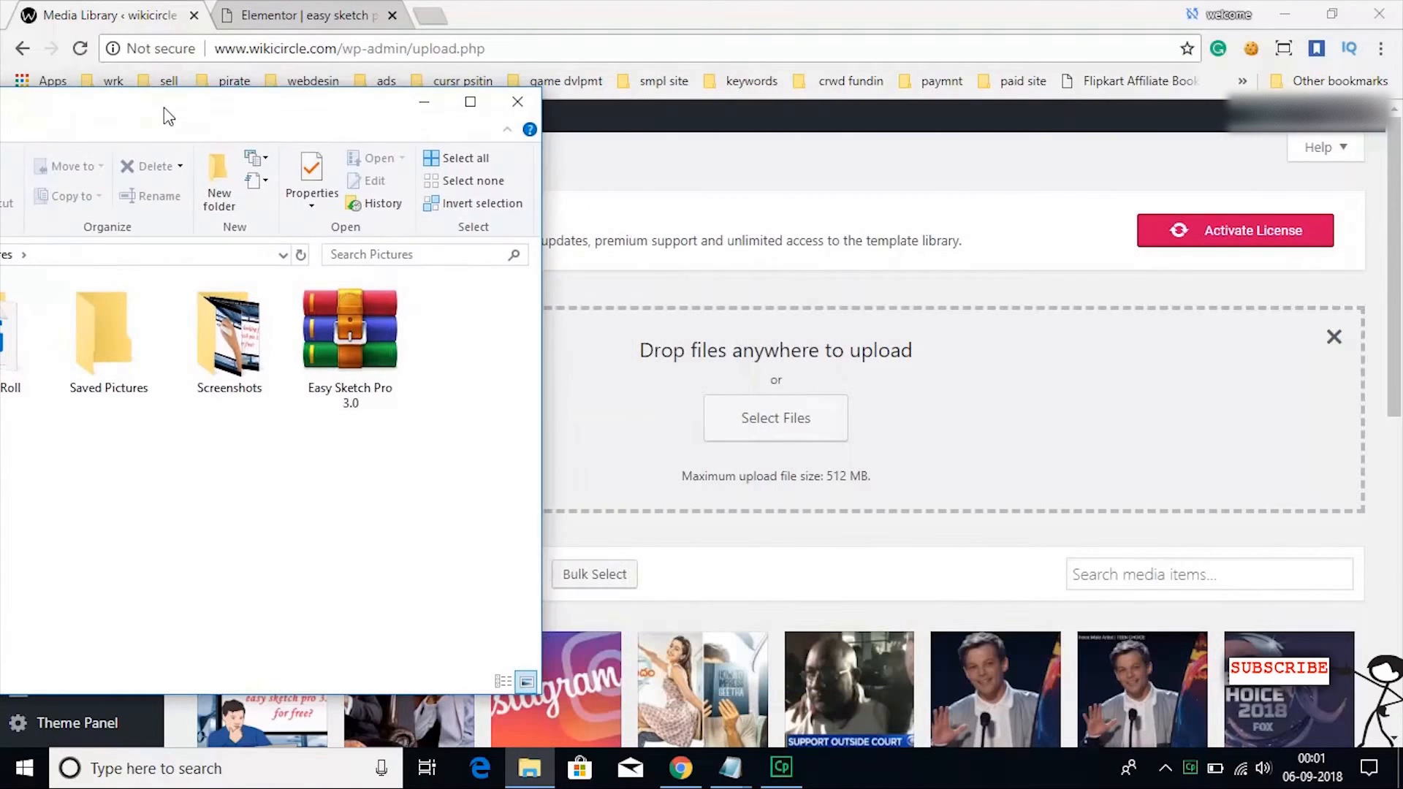
click(350, 328)
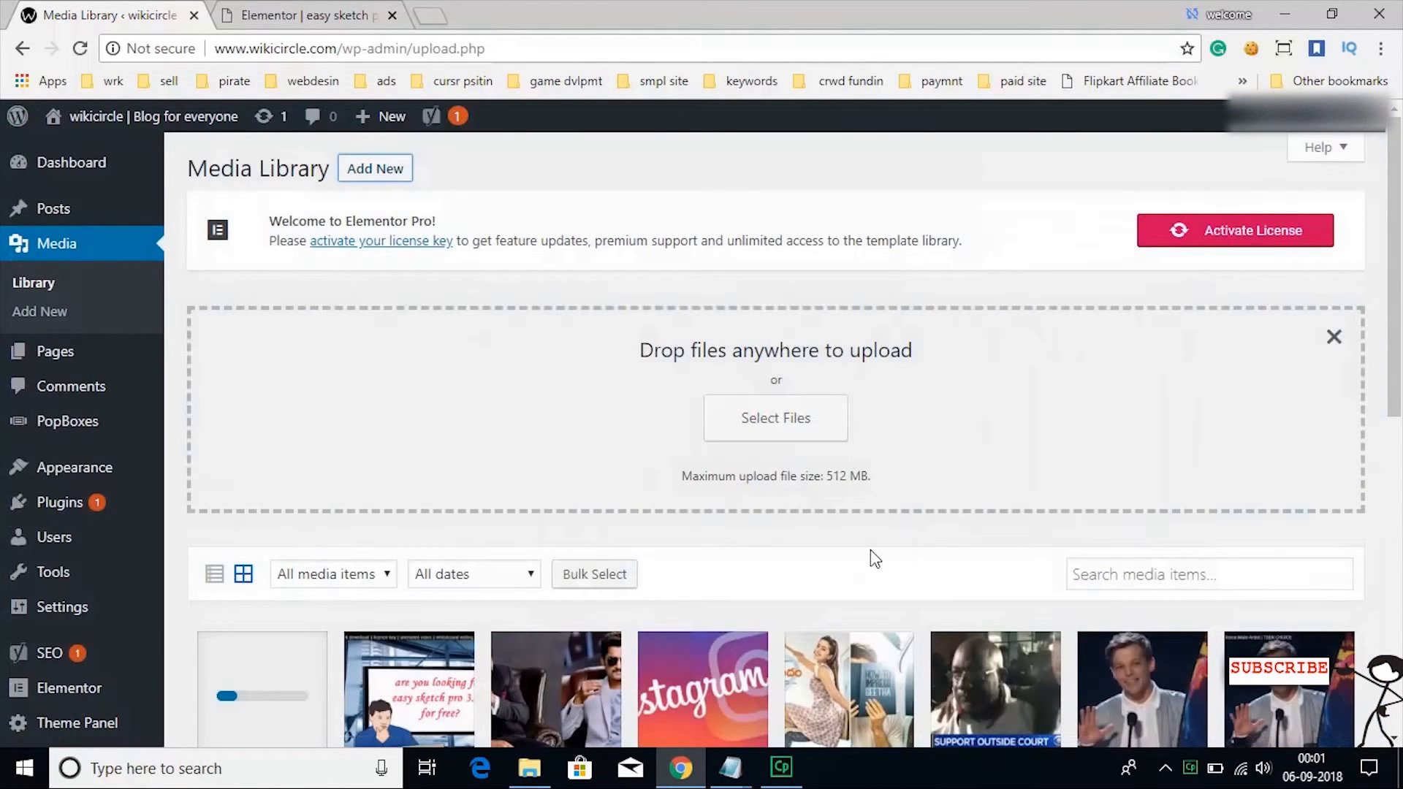
scroll(down, 3)
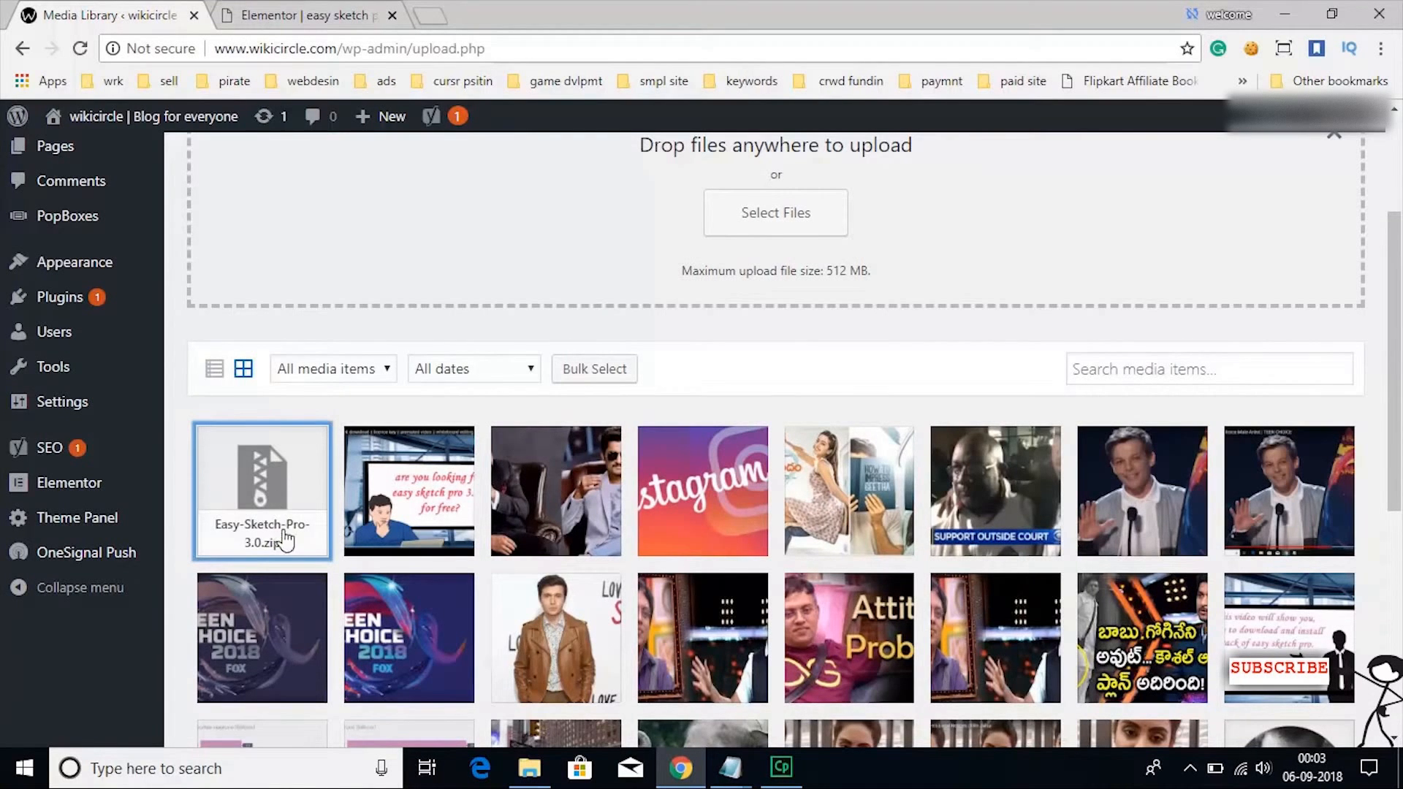
- Open the Easy Sketch Pro 3.0 attachment's edit page and copy its file URL
click(262, 490)
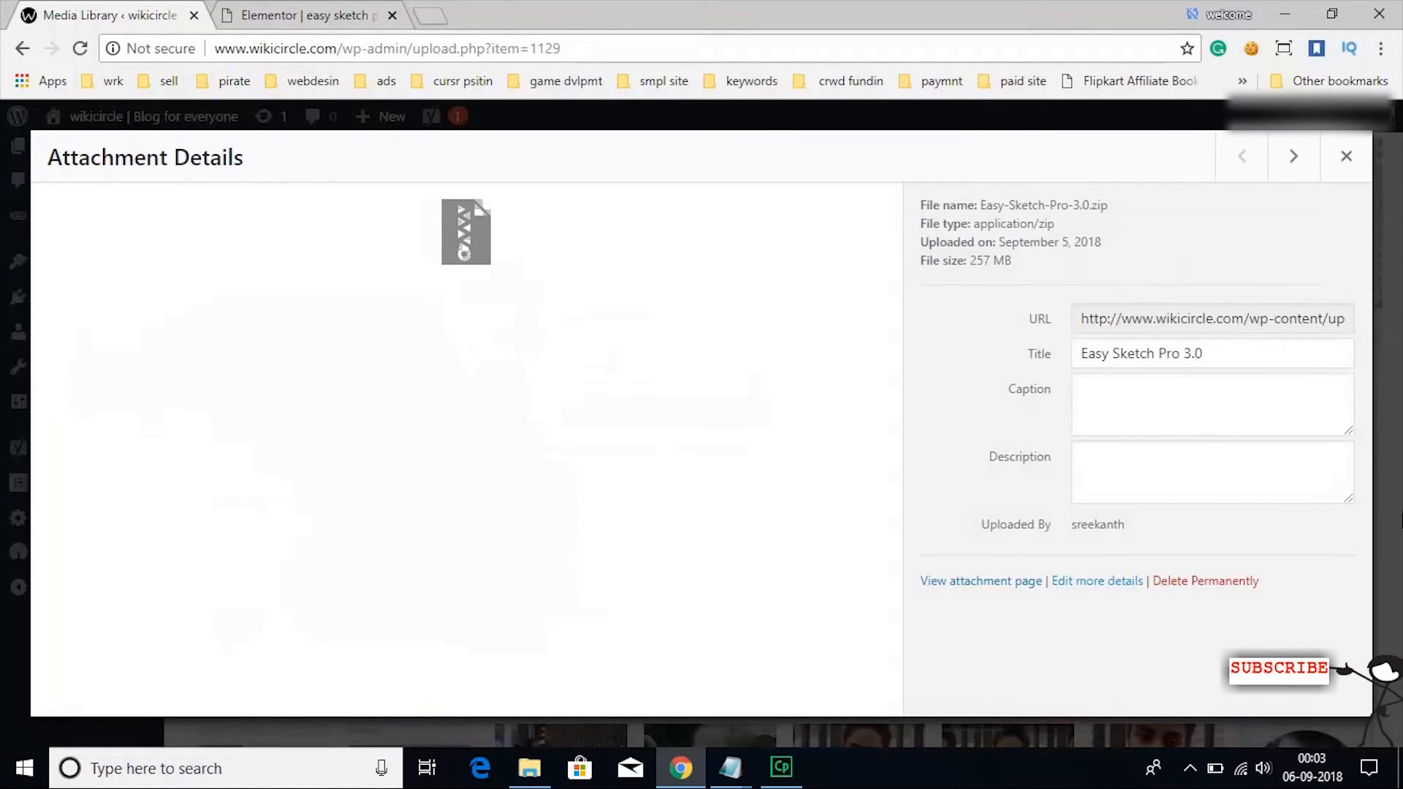
mouse_move(1224, 528)
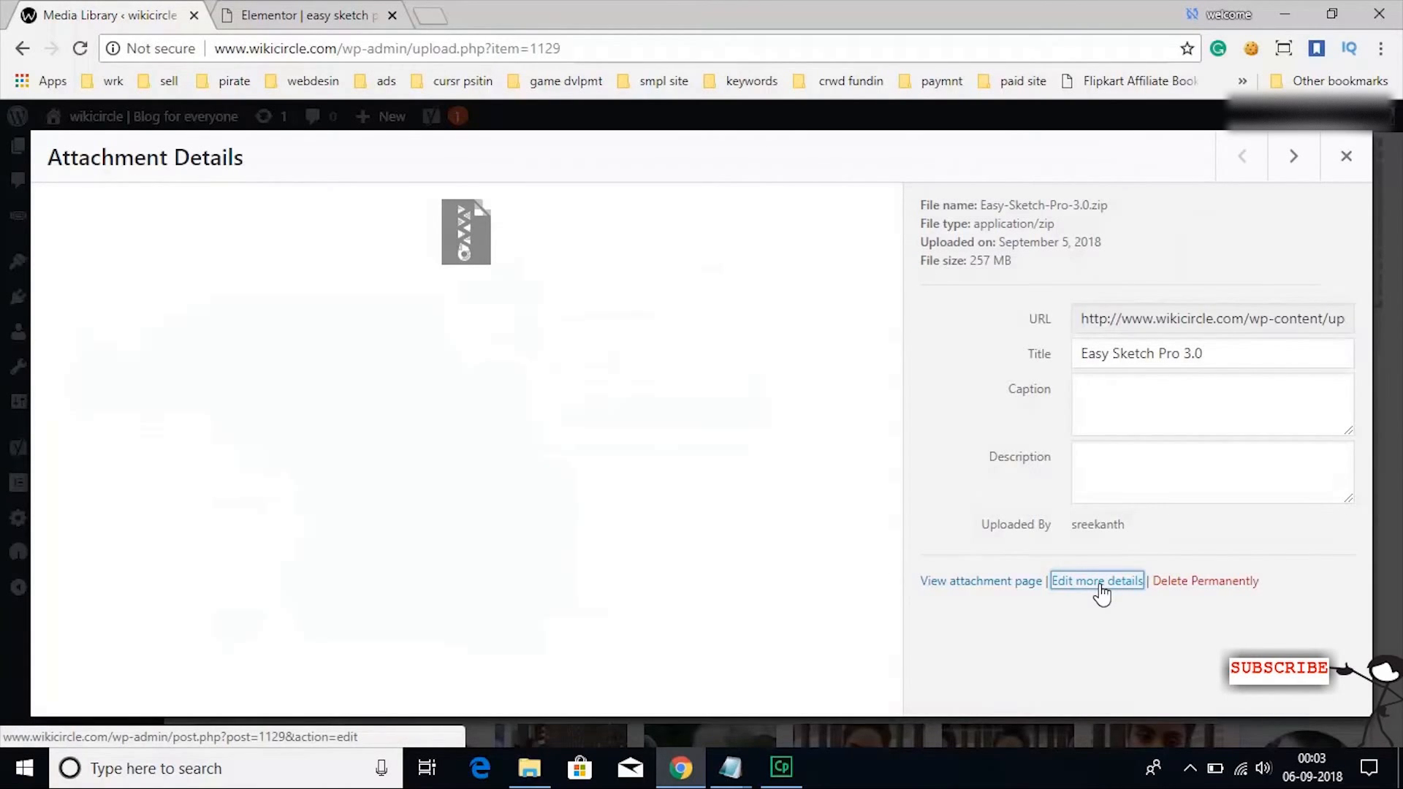
click(1096, 581)
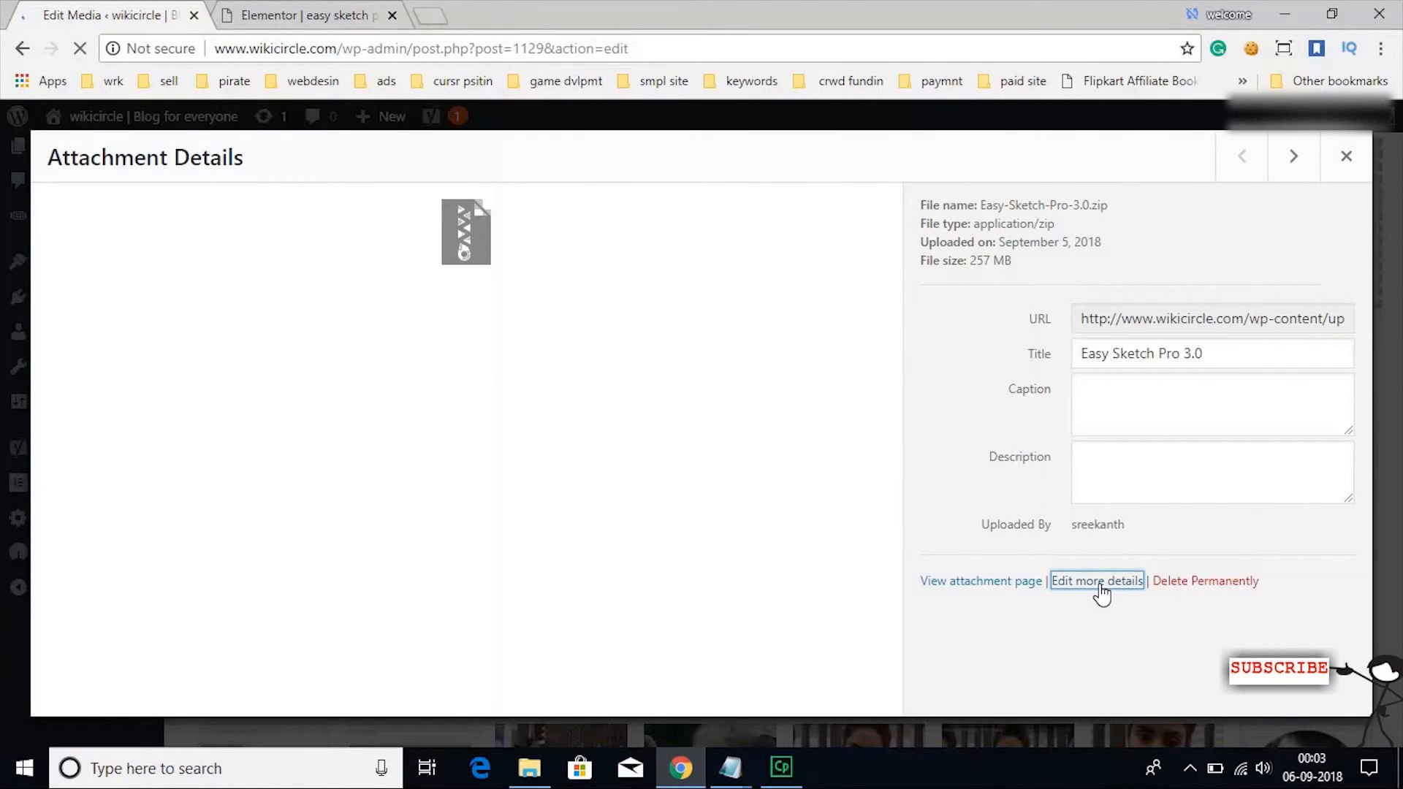
click(1095, 581)
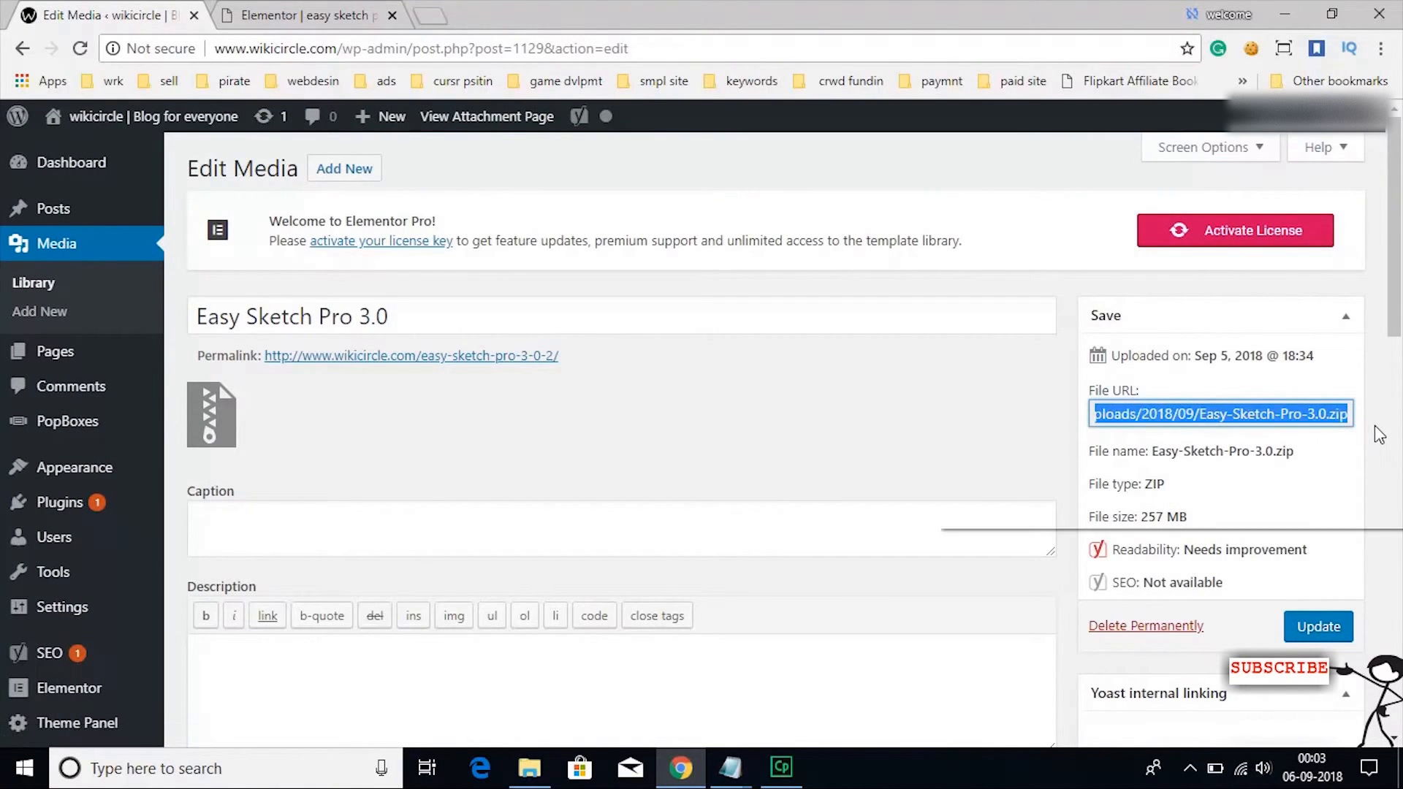
right_click(1221, 414)
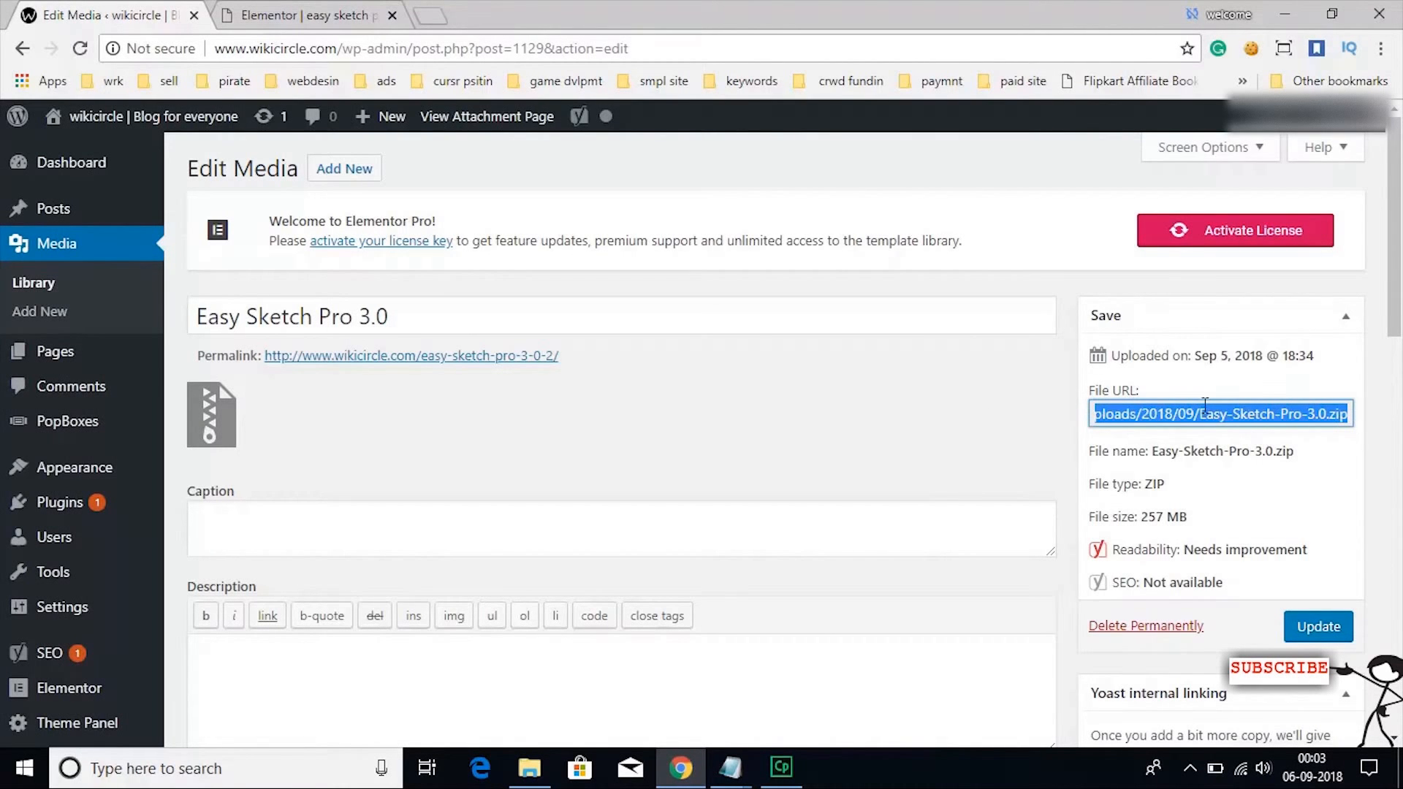
mouse_move(936, 487)
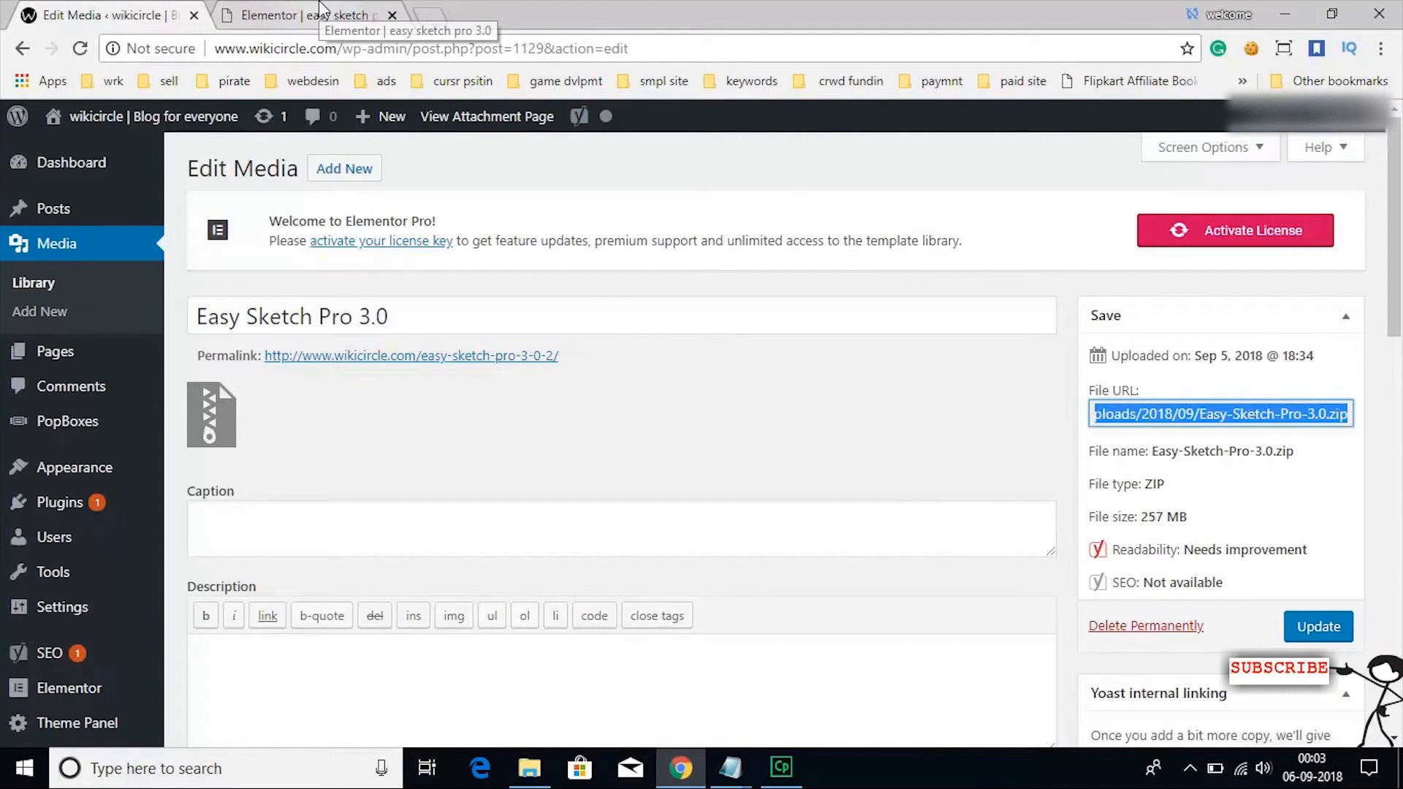
- Paste the zip URL into the Download button's Link field in Elementor and update the page
click(308, 15)
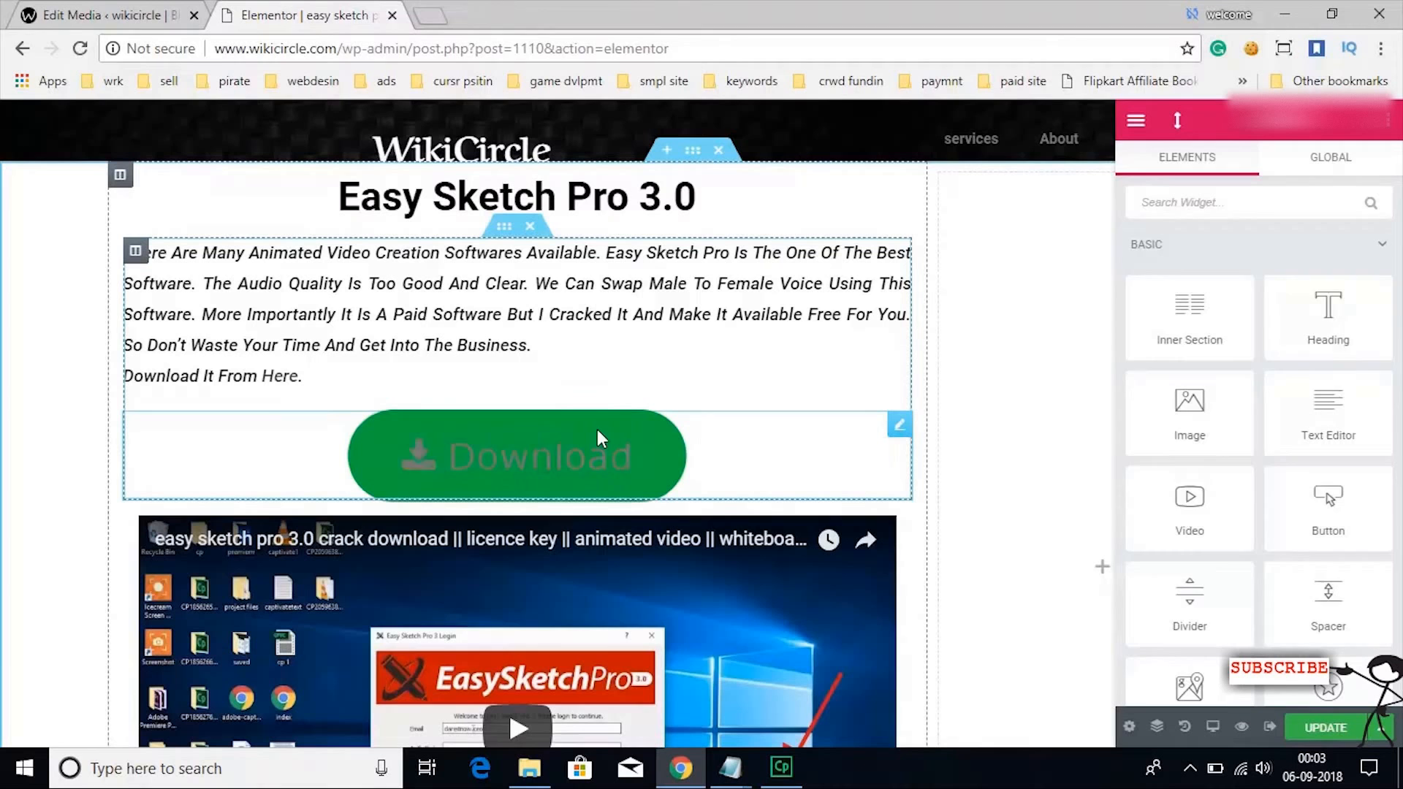
click(515, 454)
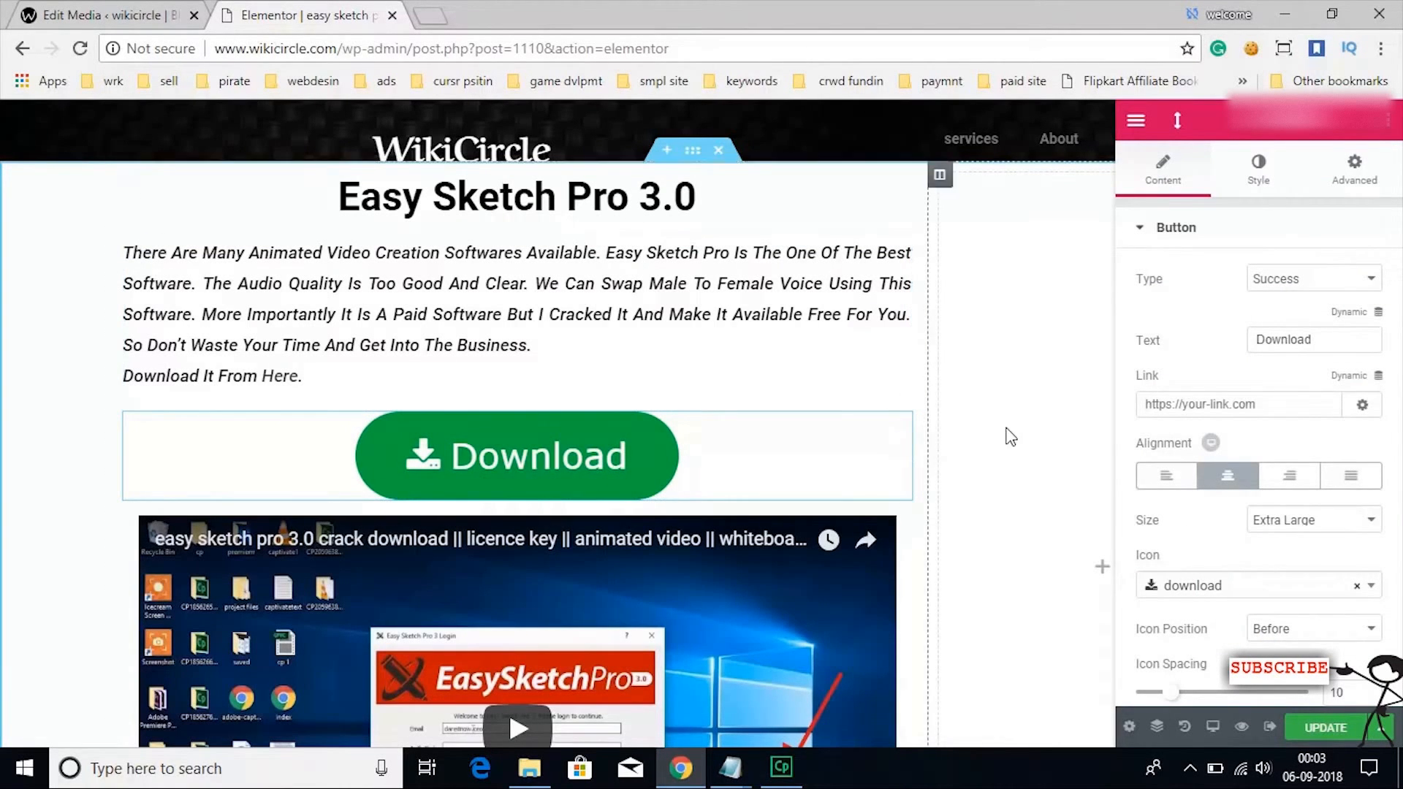
click(1239, 403)
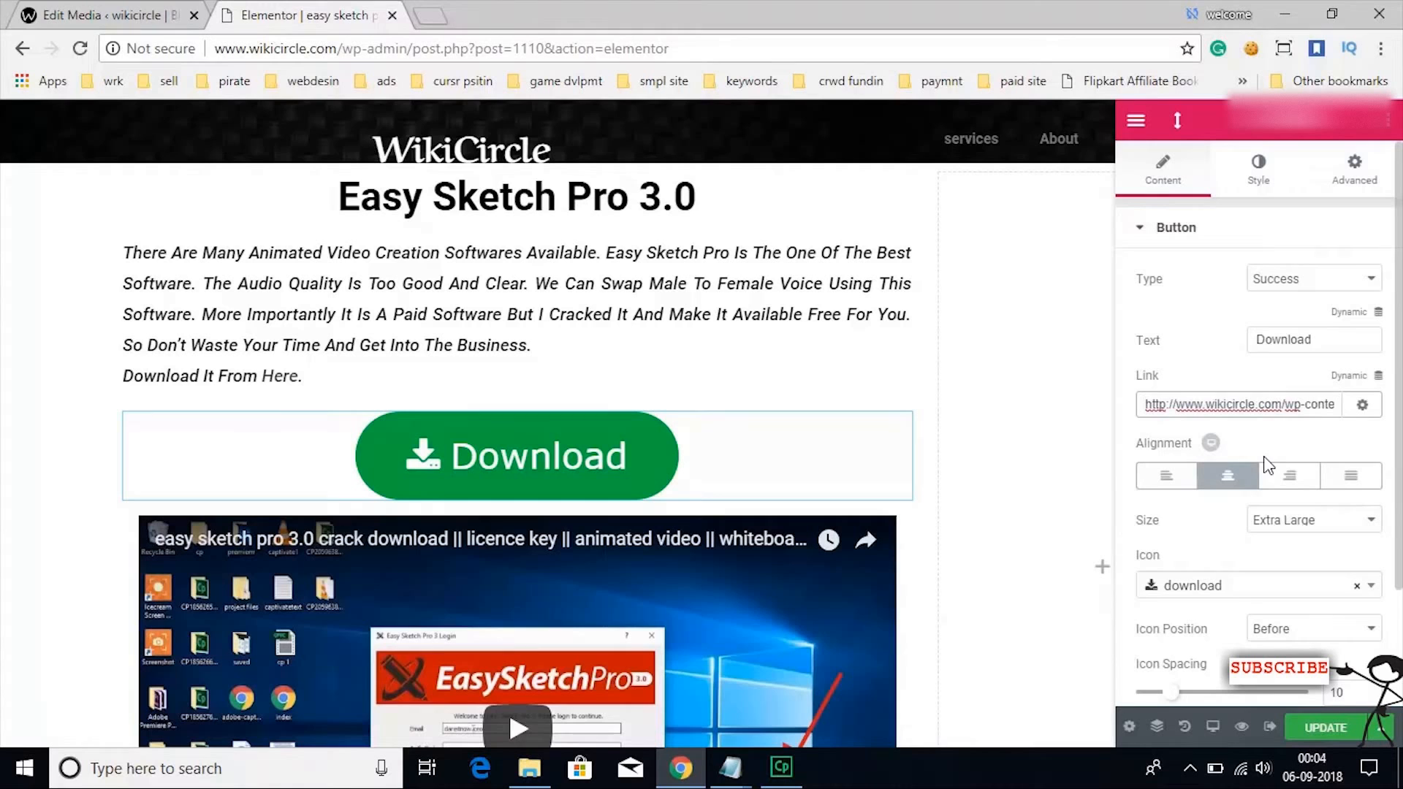
mouse_move(1318, 454)
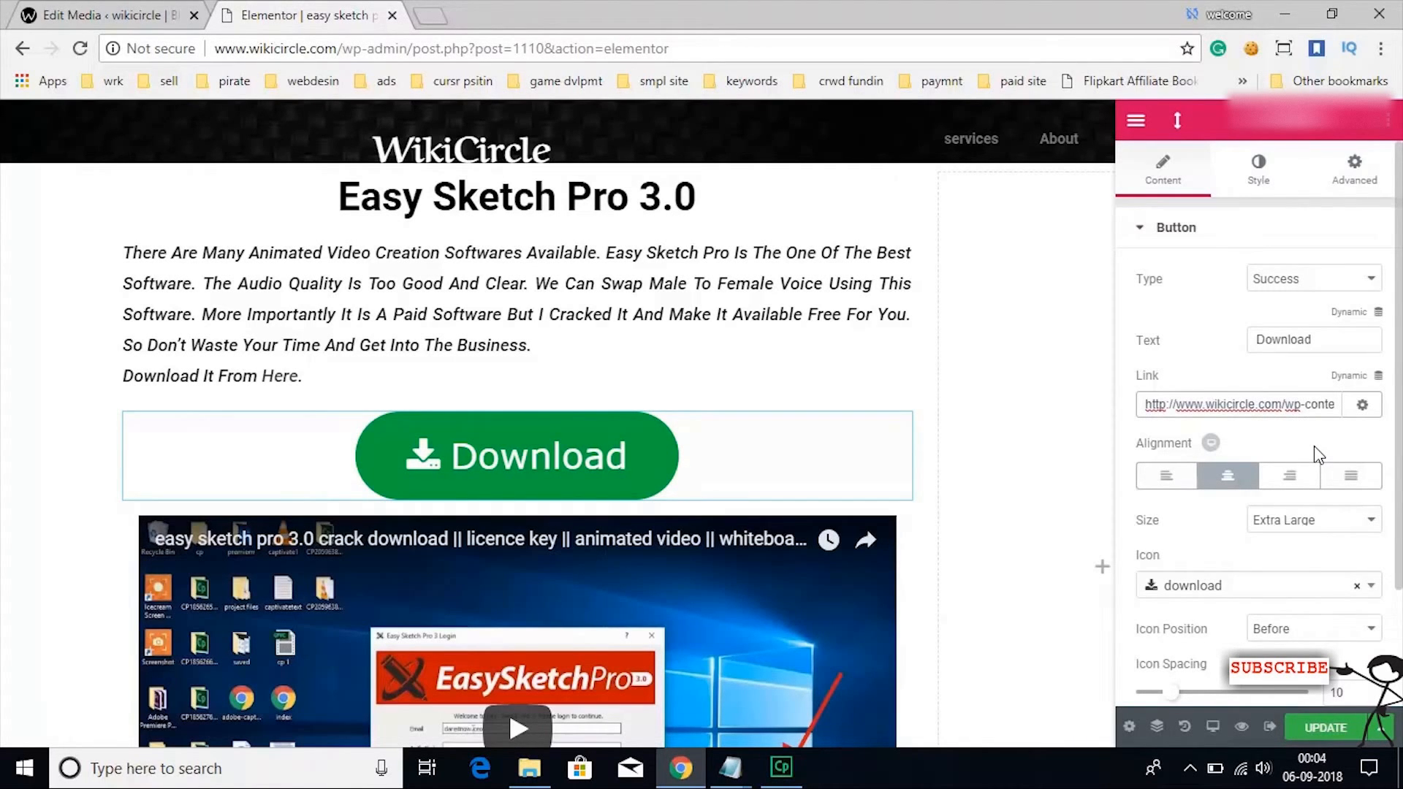
click(1323, 727)
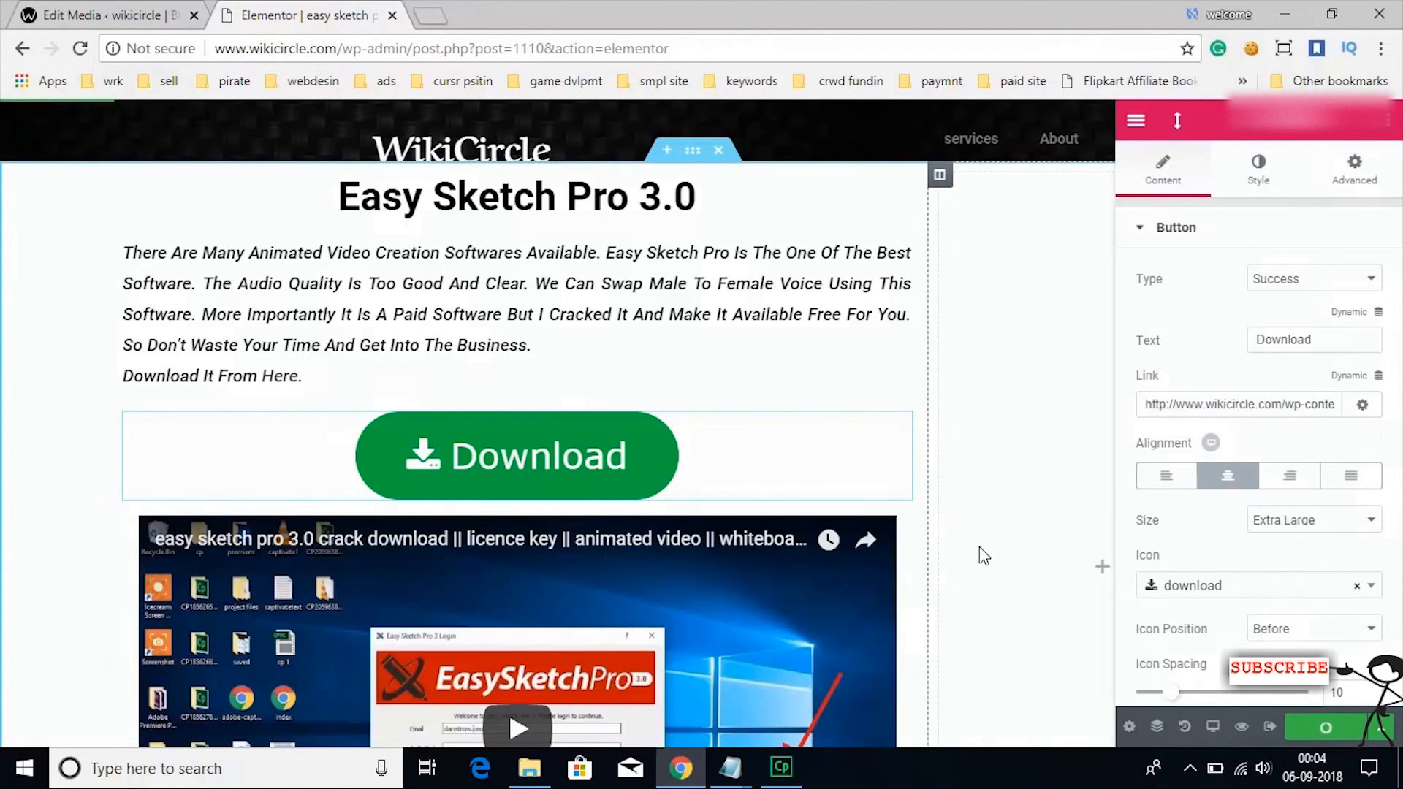
mouse_move(1242, 726)
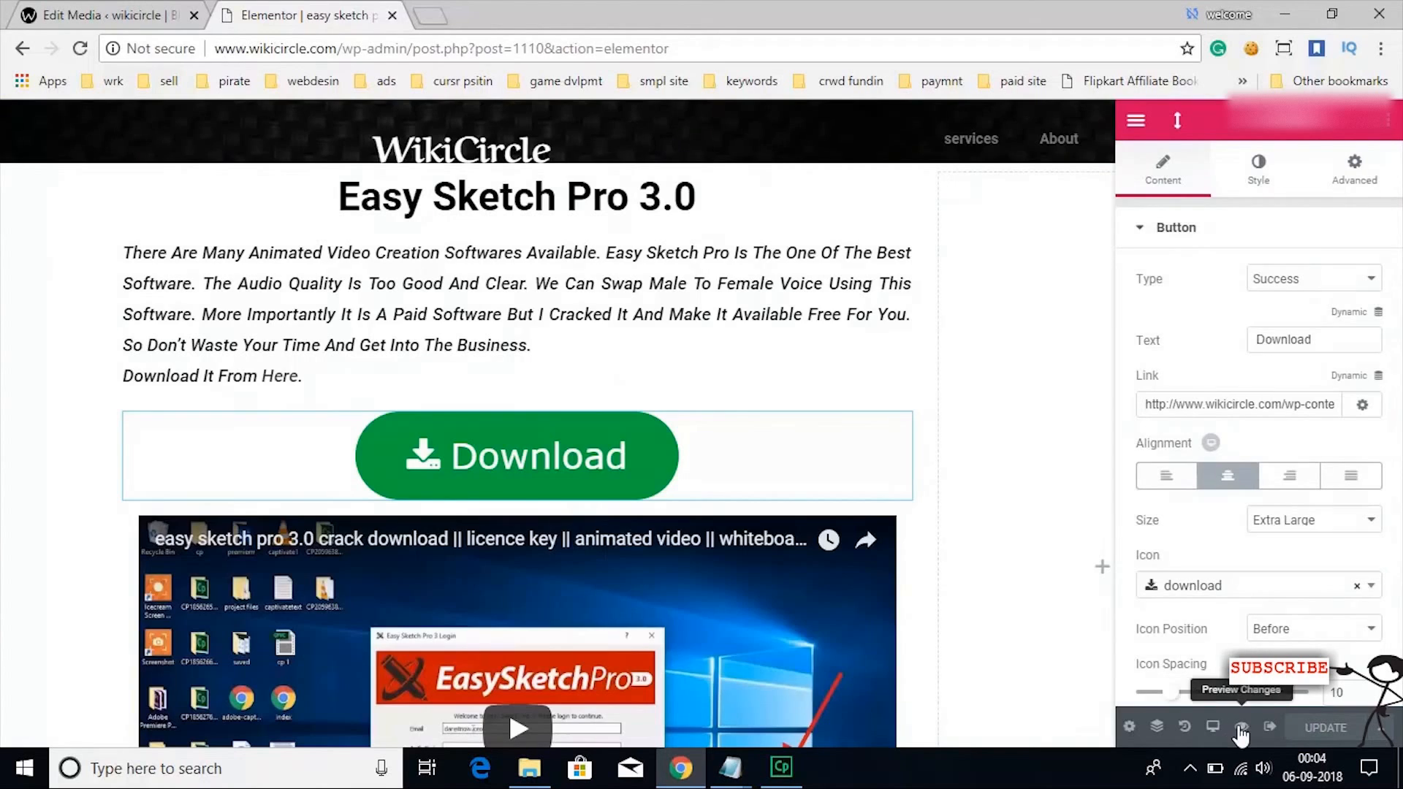
- Preview the page and download Easy-Sketch-Pro-3.0.zip via its Download button
click(1240, 729)
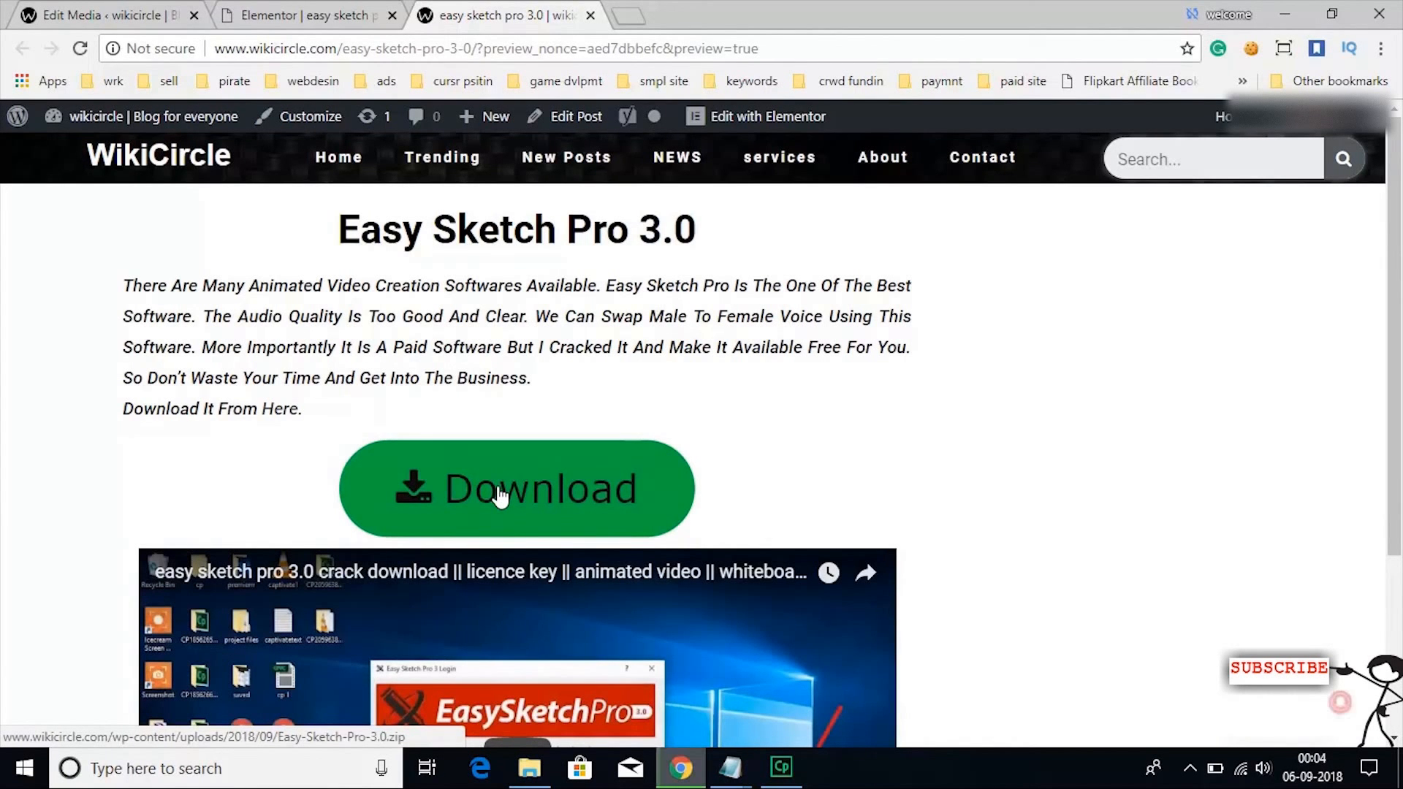
mouse_move(7, 513)
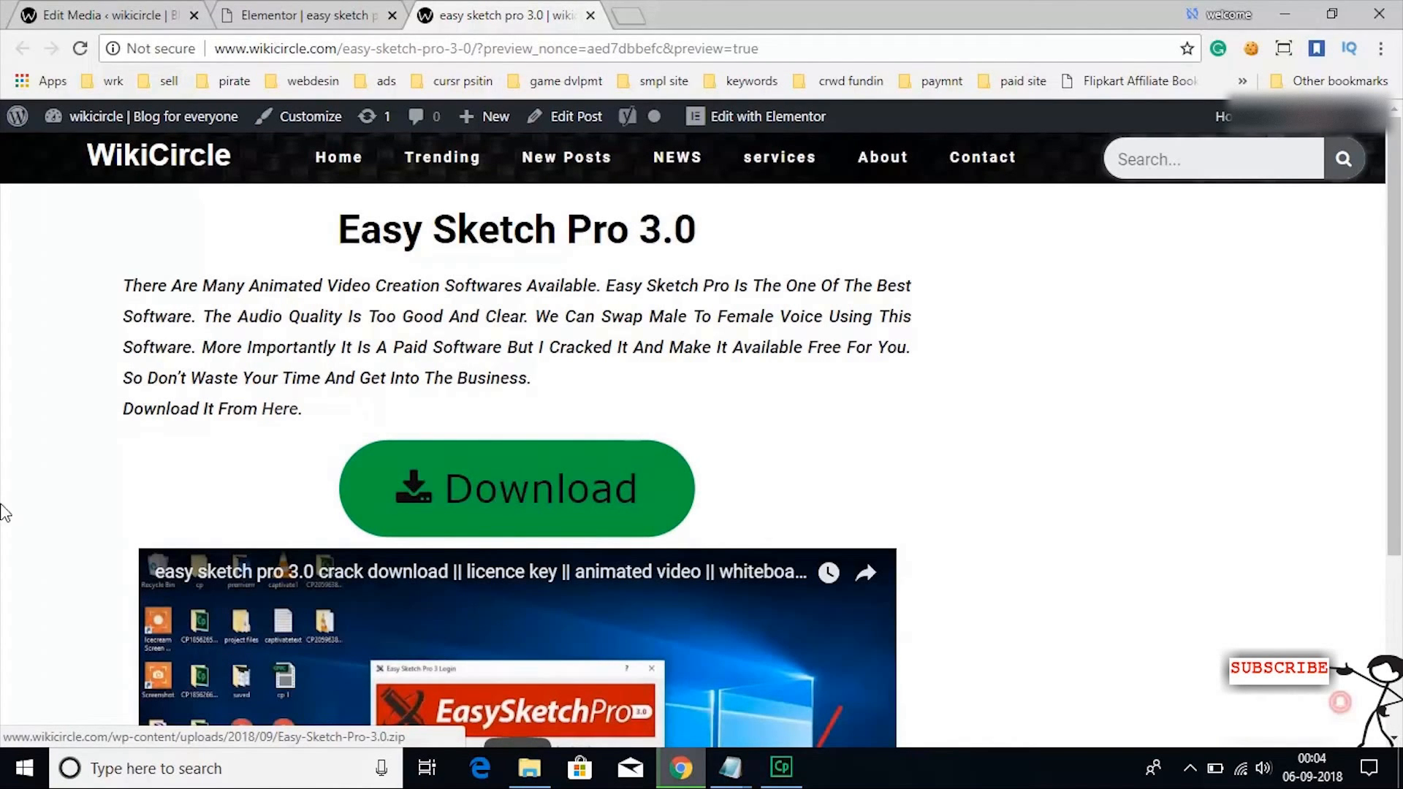
mouse_move(8, 523)
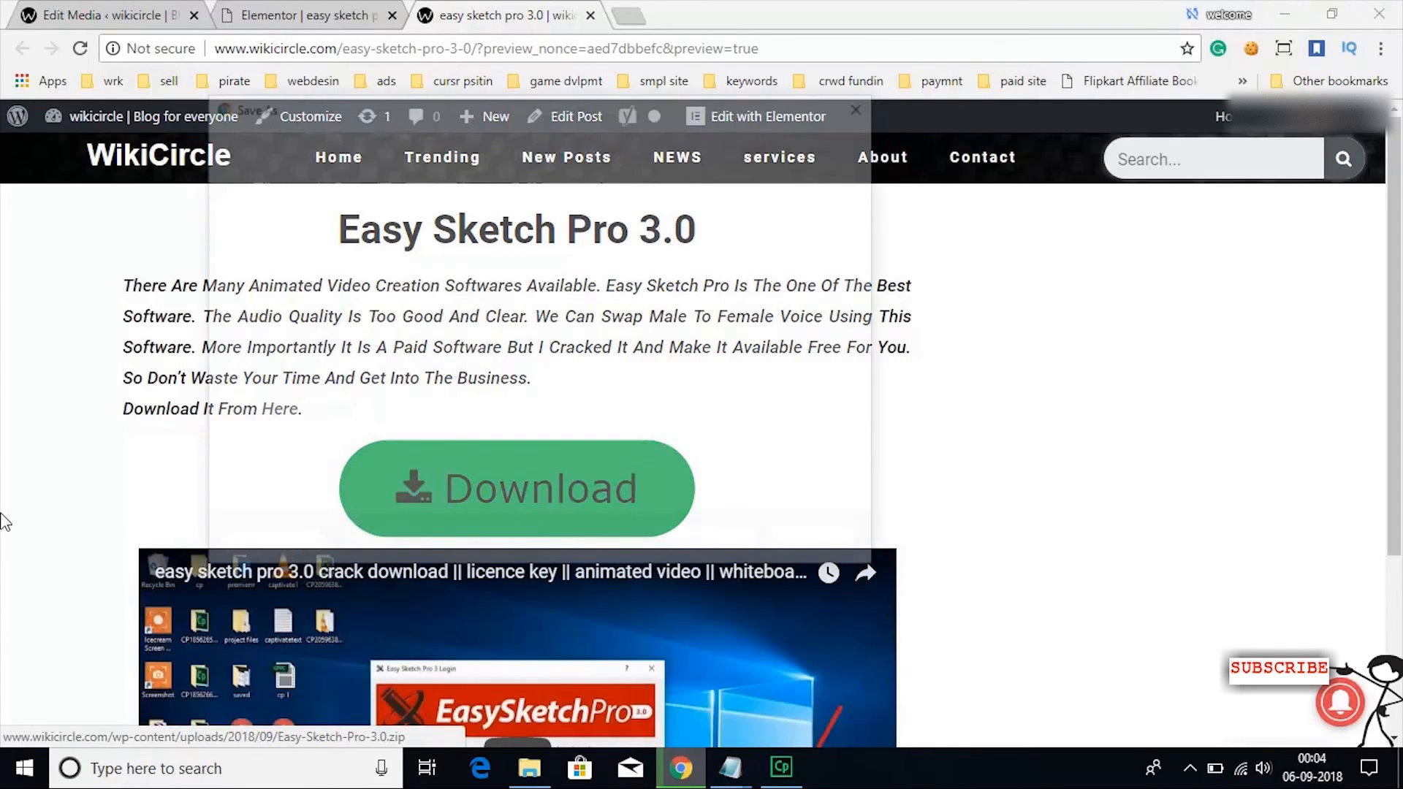
click(515, 487)
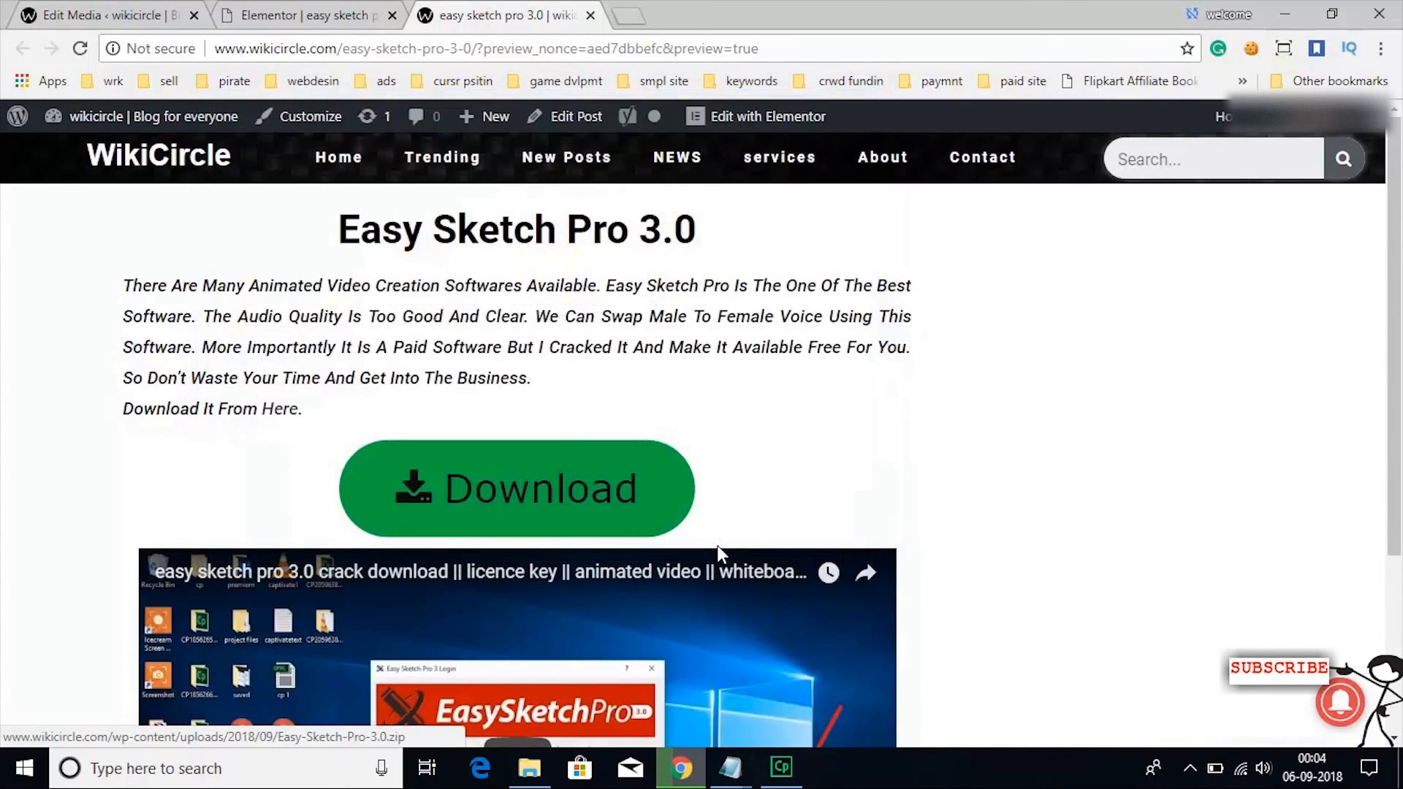
click(515, 487)
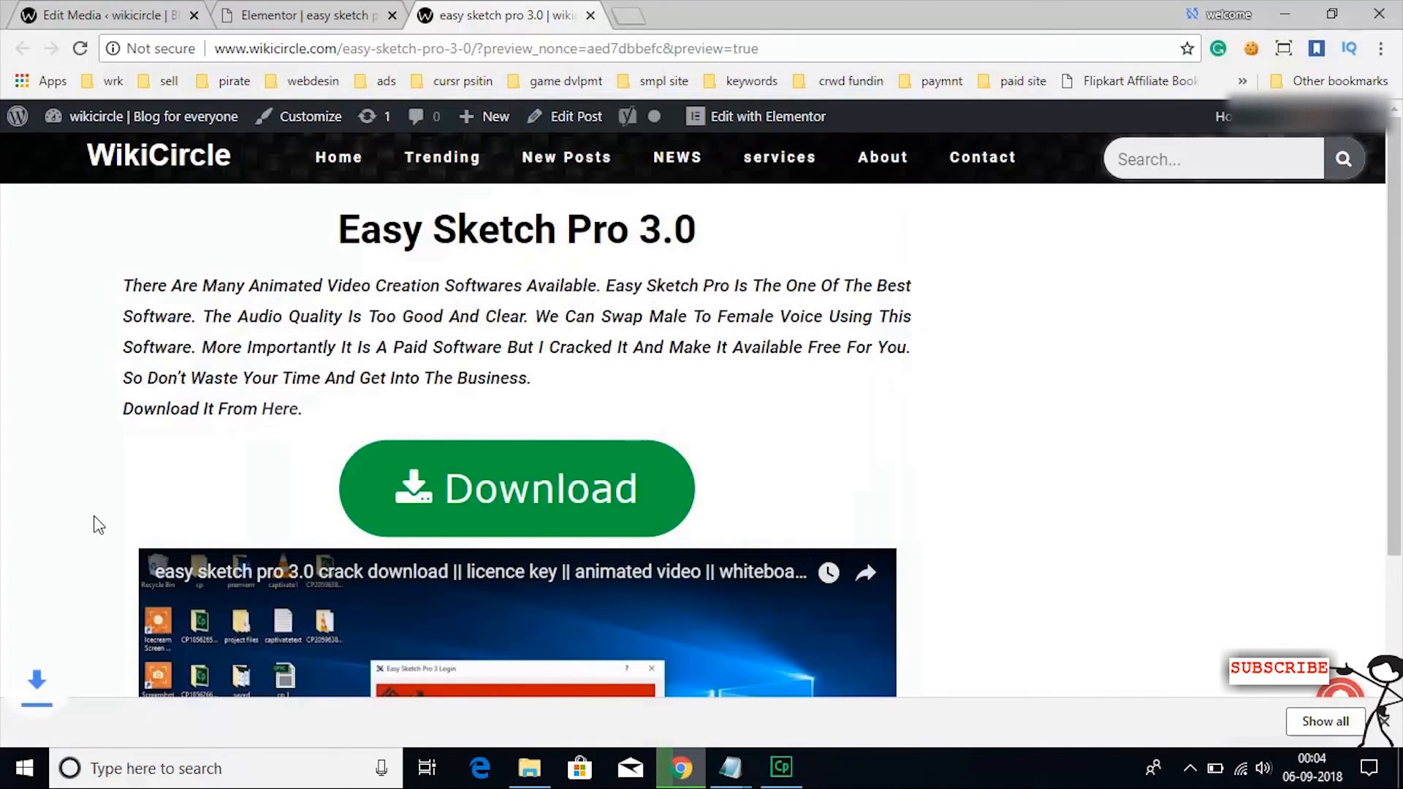
mouse_move(93, 498)
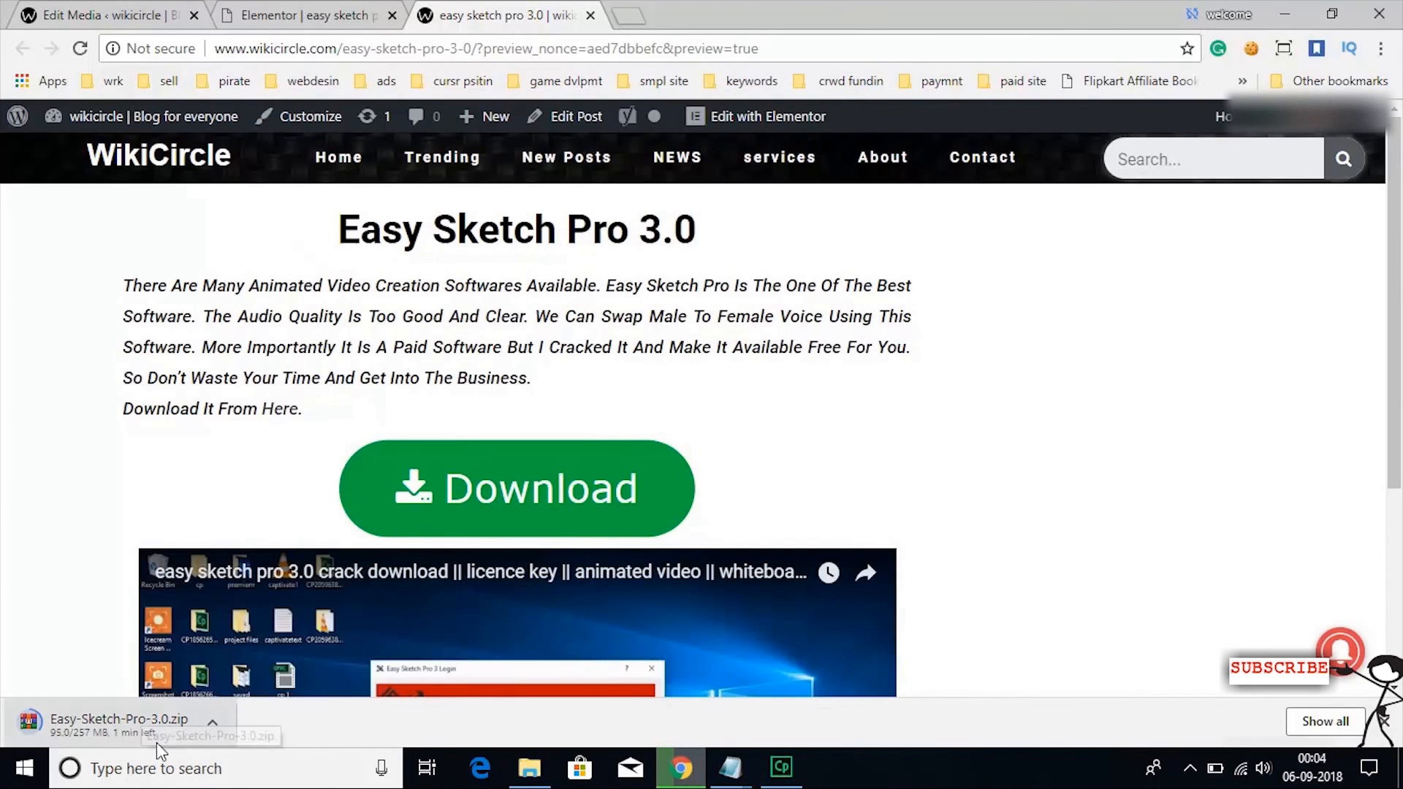
click(213, 722)
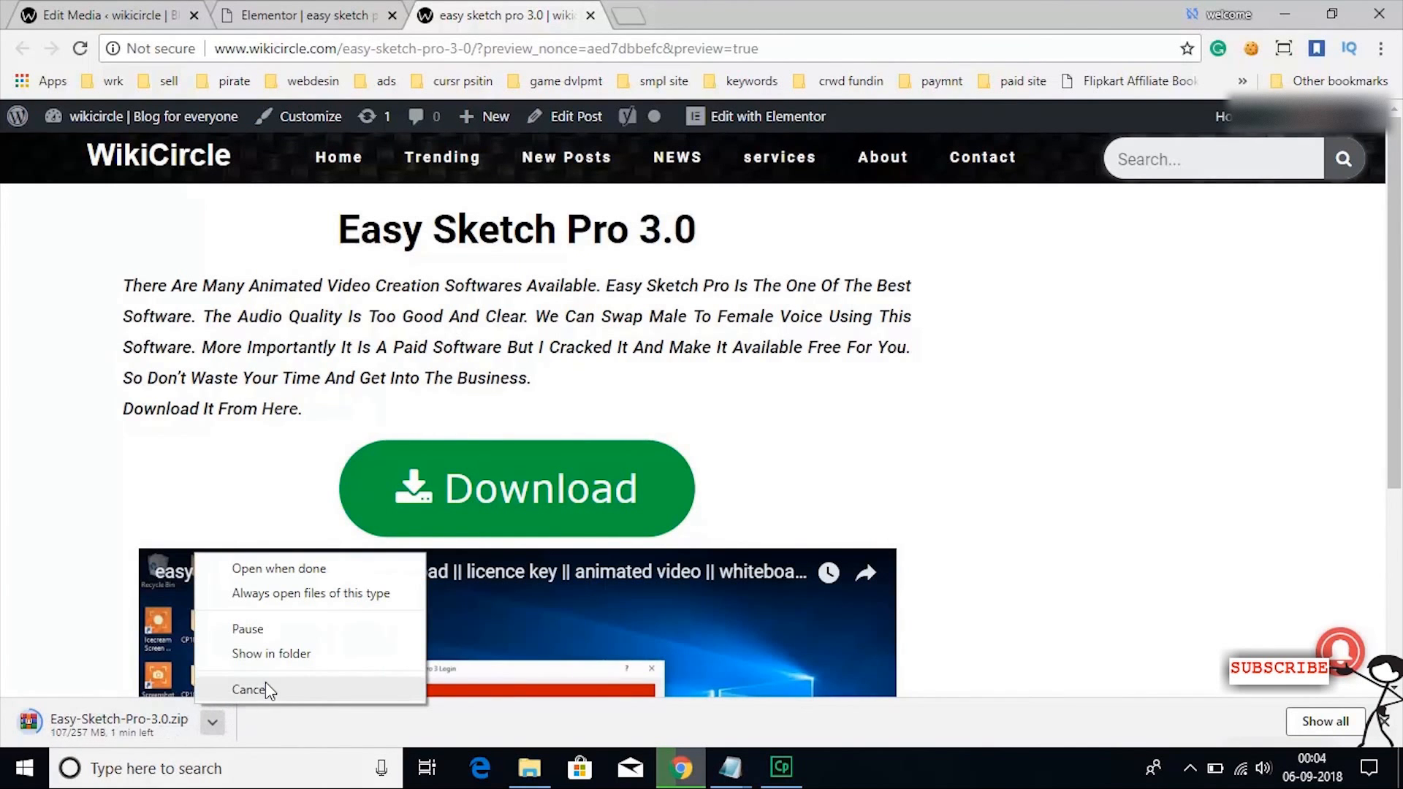